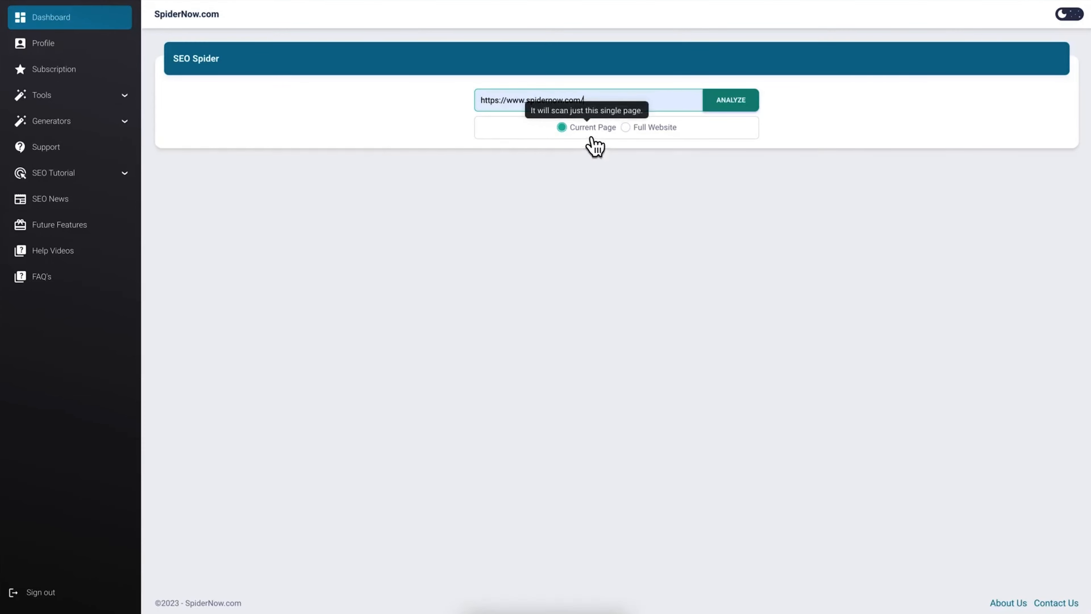
click(626, 128)
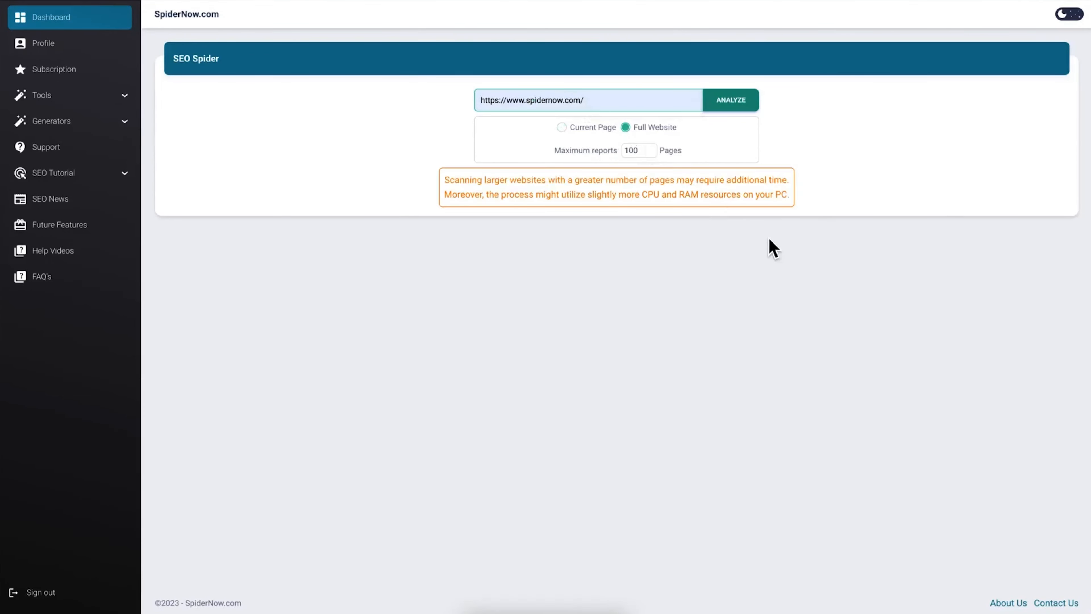
mouse_move(650, 150)
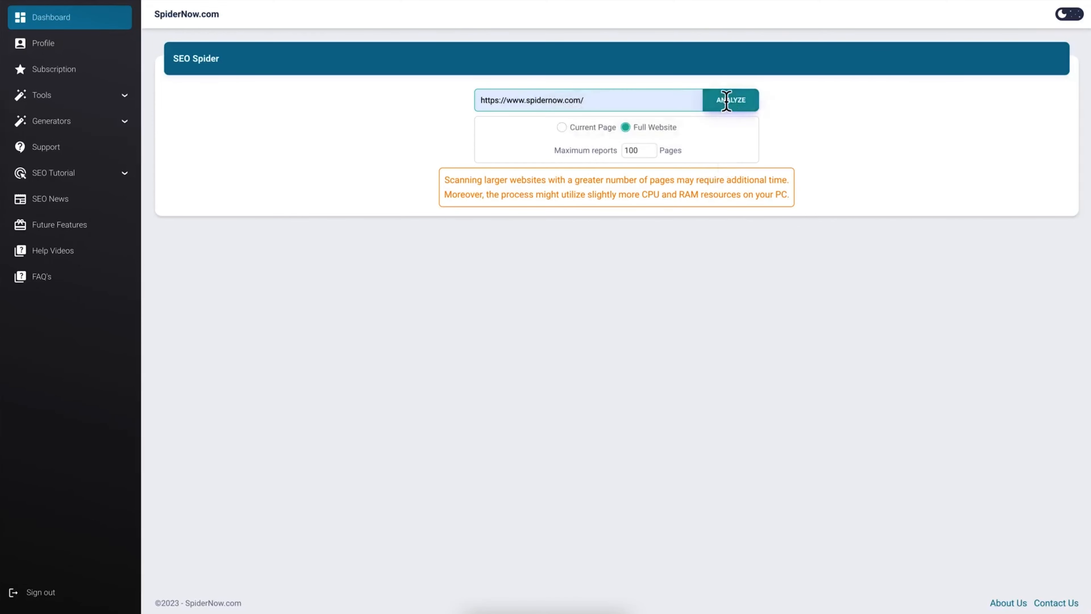
Step: Run Analyze and let the scan finish with 81 pages scanned
click(730, 99)
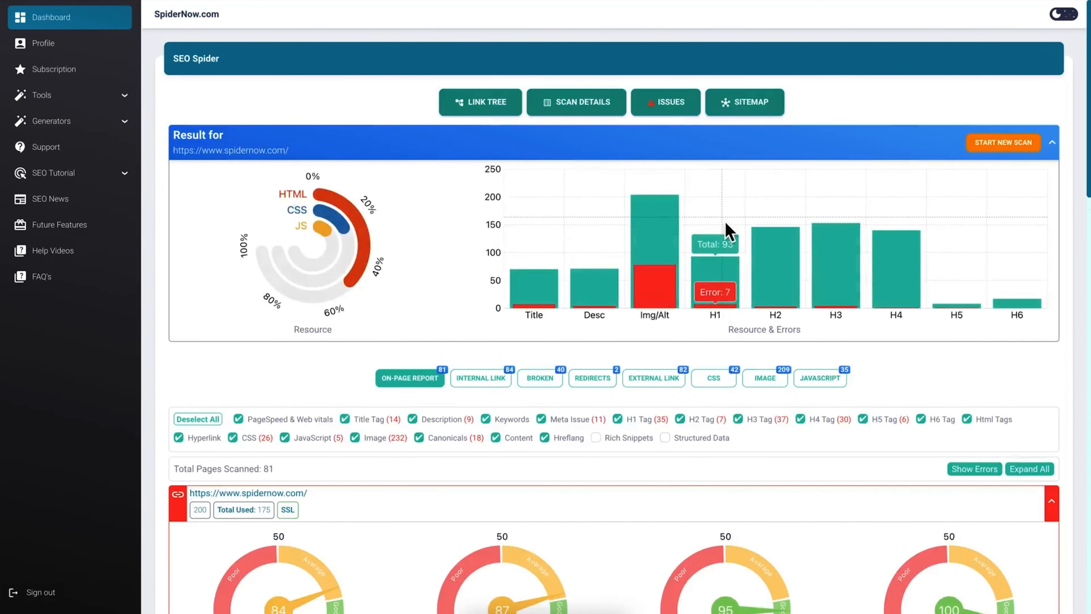
mouse_move(578, 140)
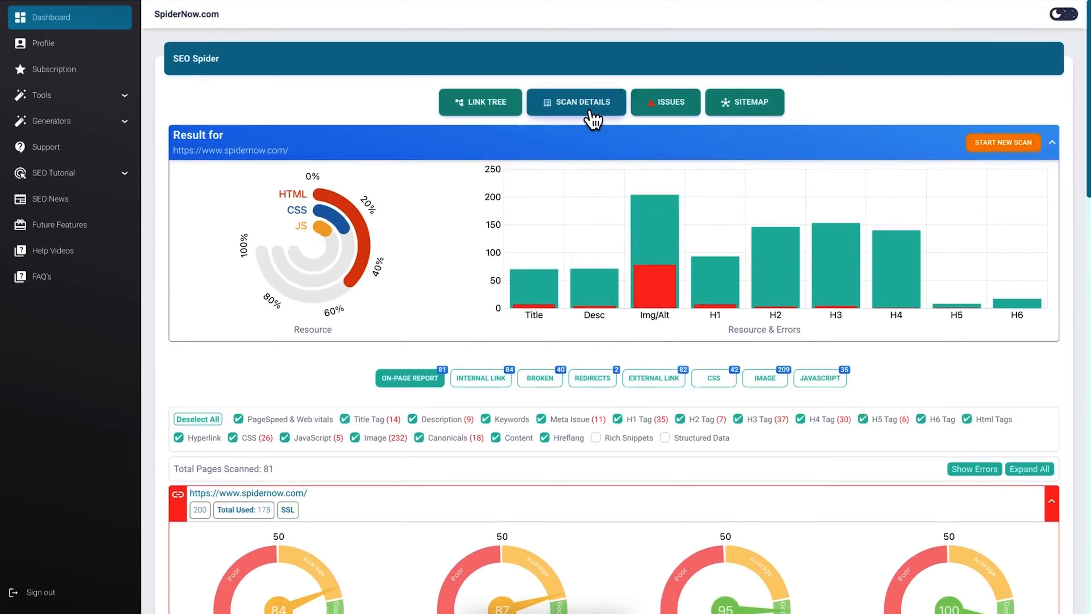
Step: Expand all Scan Details categories and list invalid and site-duplicate page titles
click(576, 101)
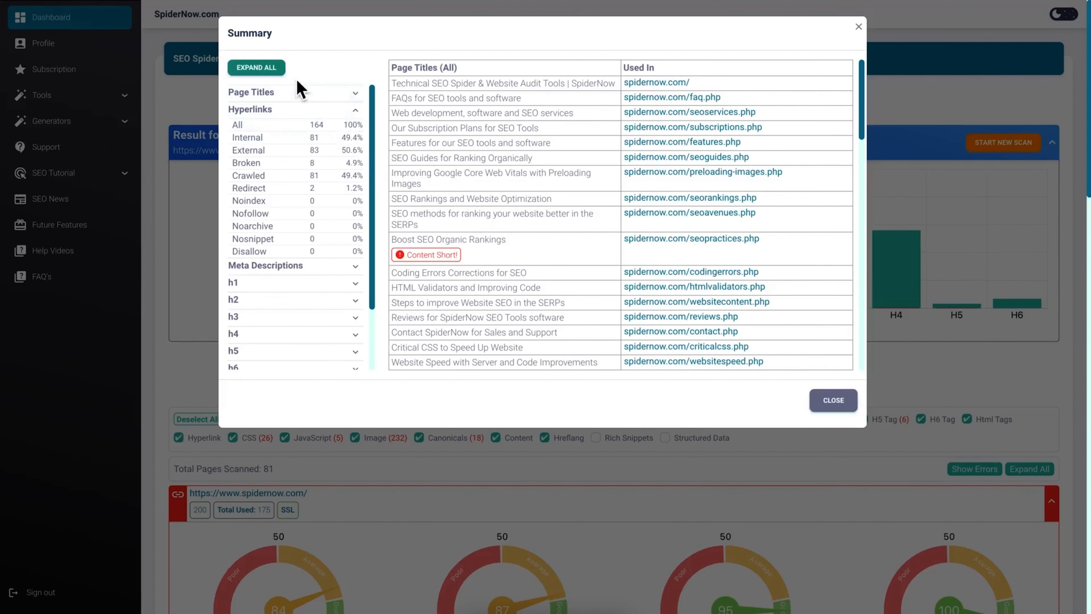
click(255, 68)
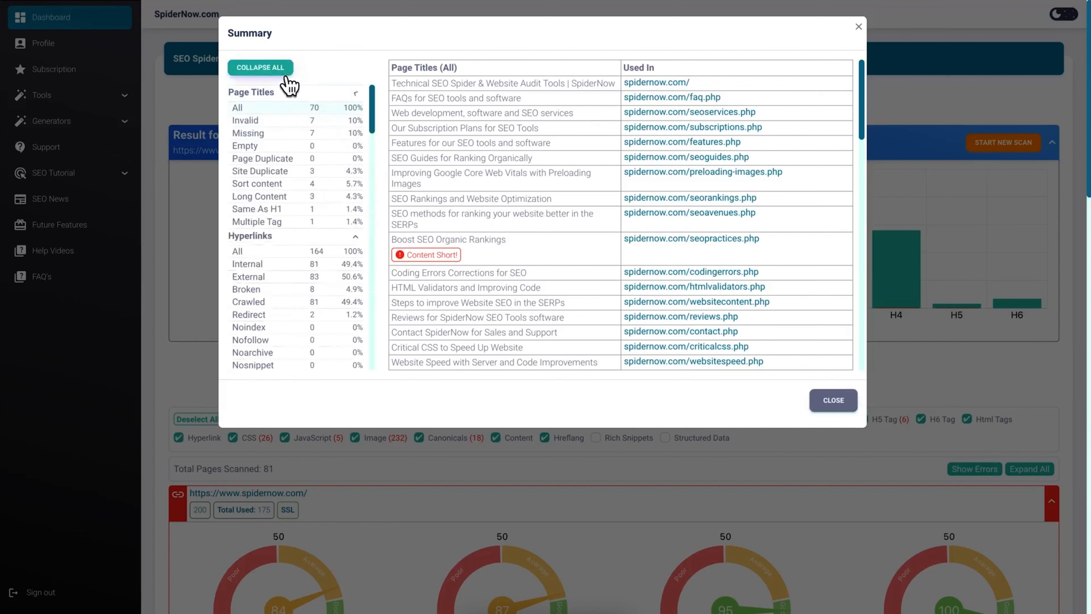
mouse_move(524, 113)
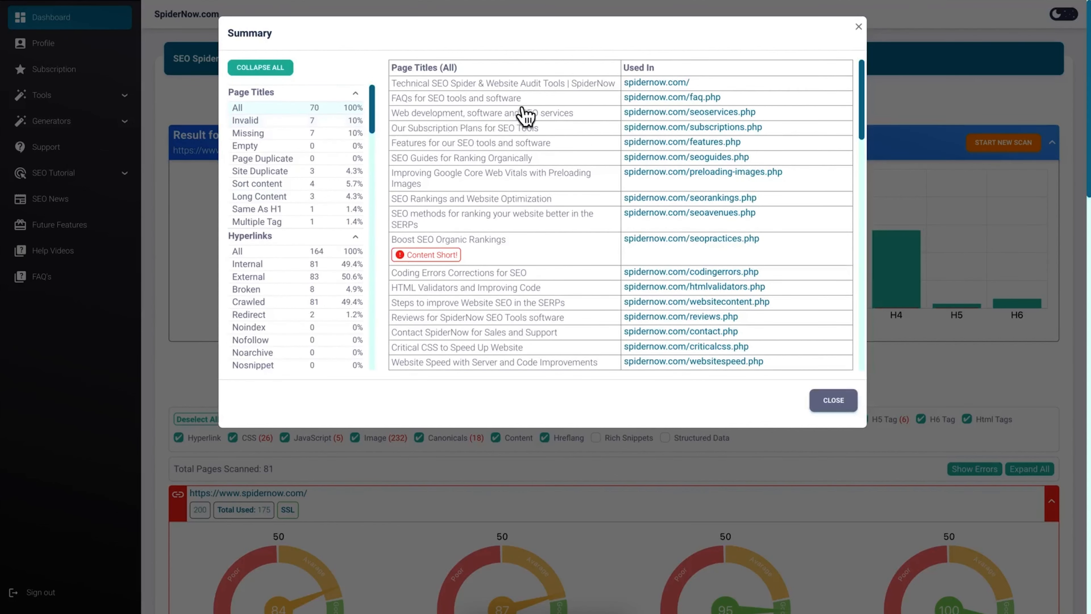
click(245, 120)
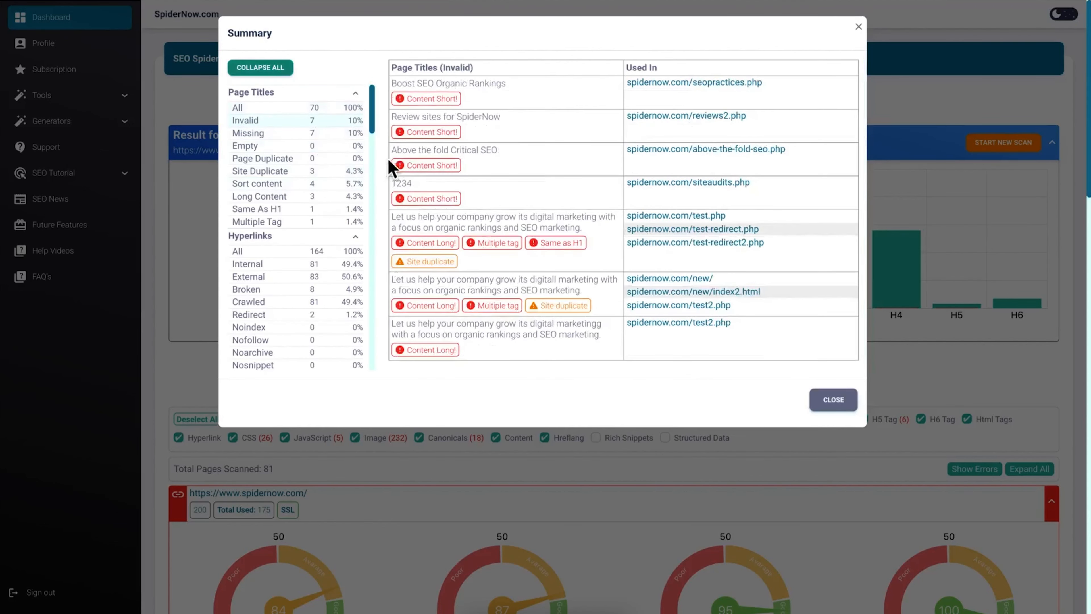
click(260, 170)
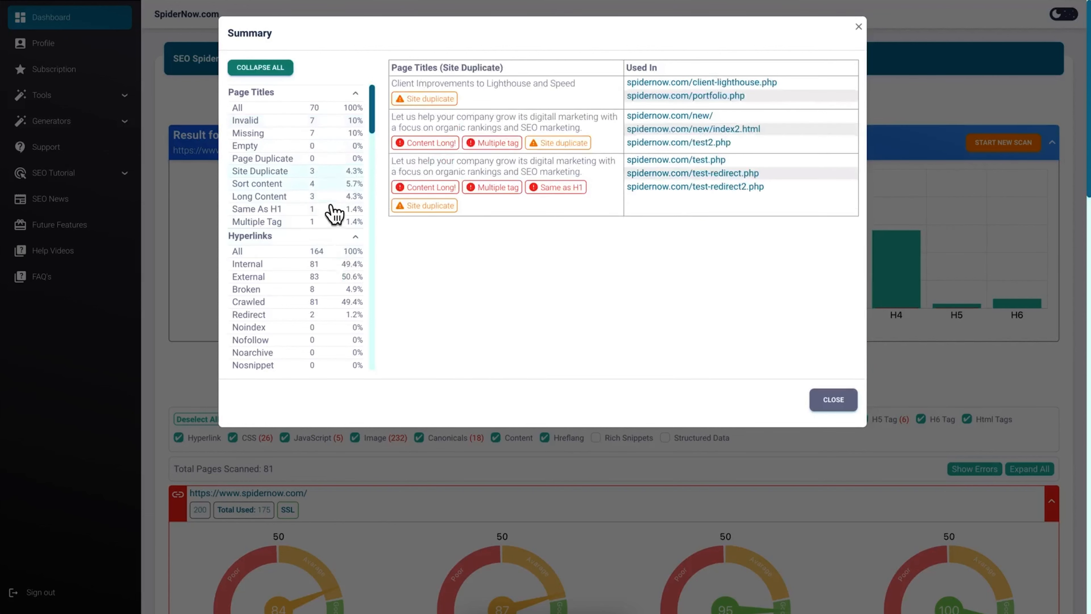
mouse_move(498, 143)
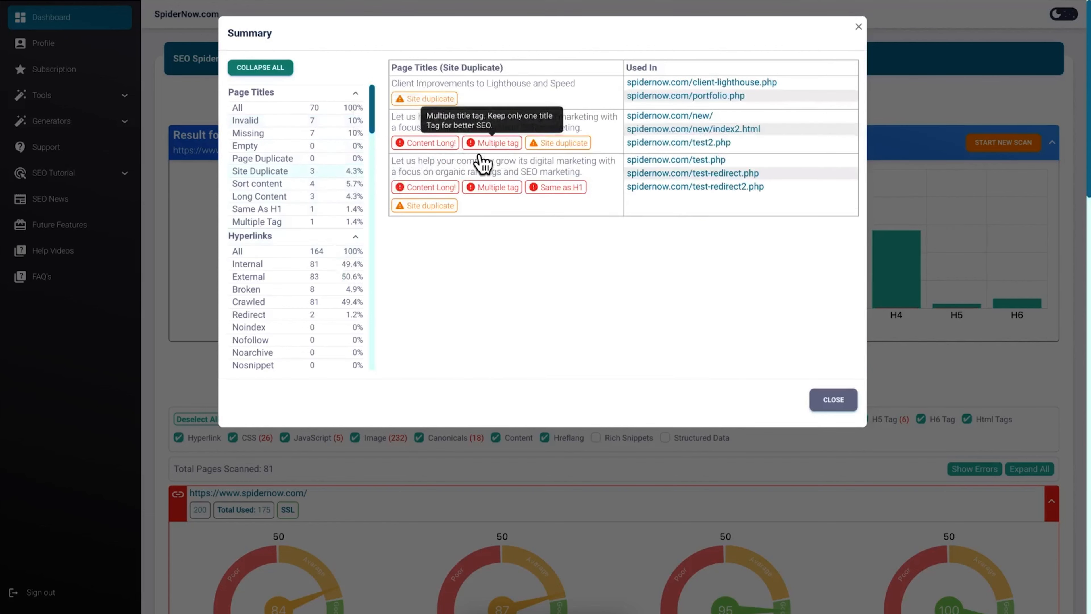
mouse_move(569, 157)
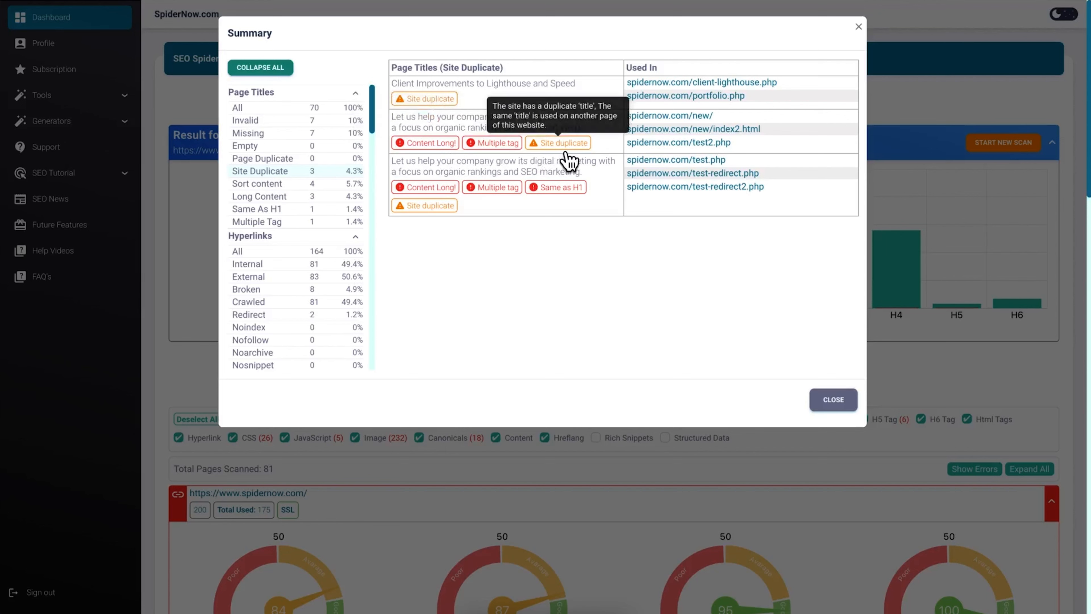
mouse_move(425, 142)
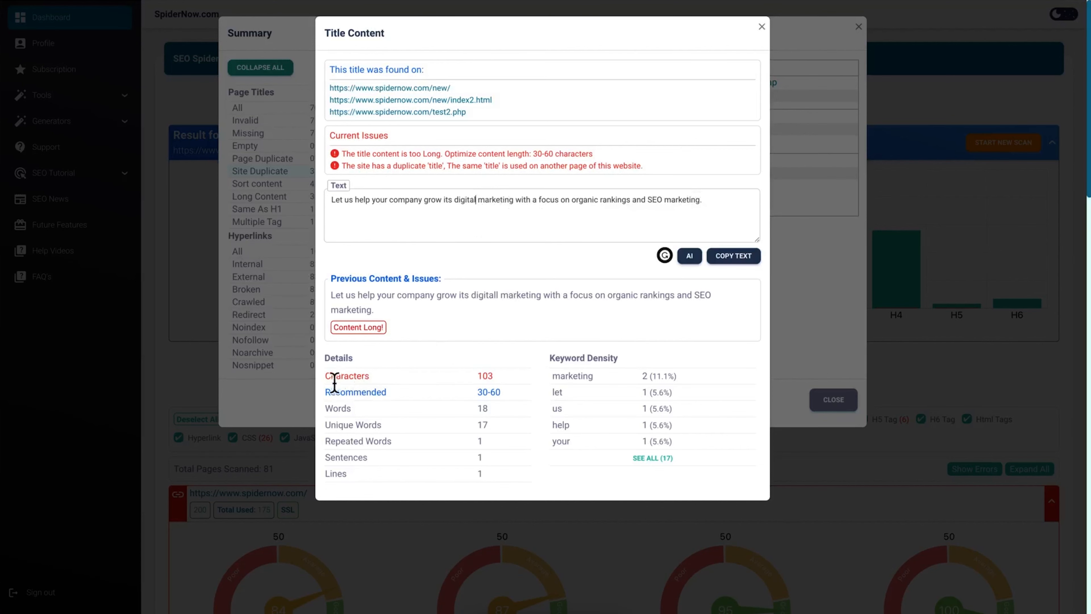
mouse_move(641, 186)
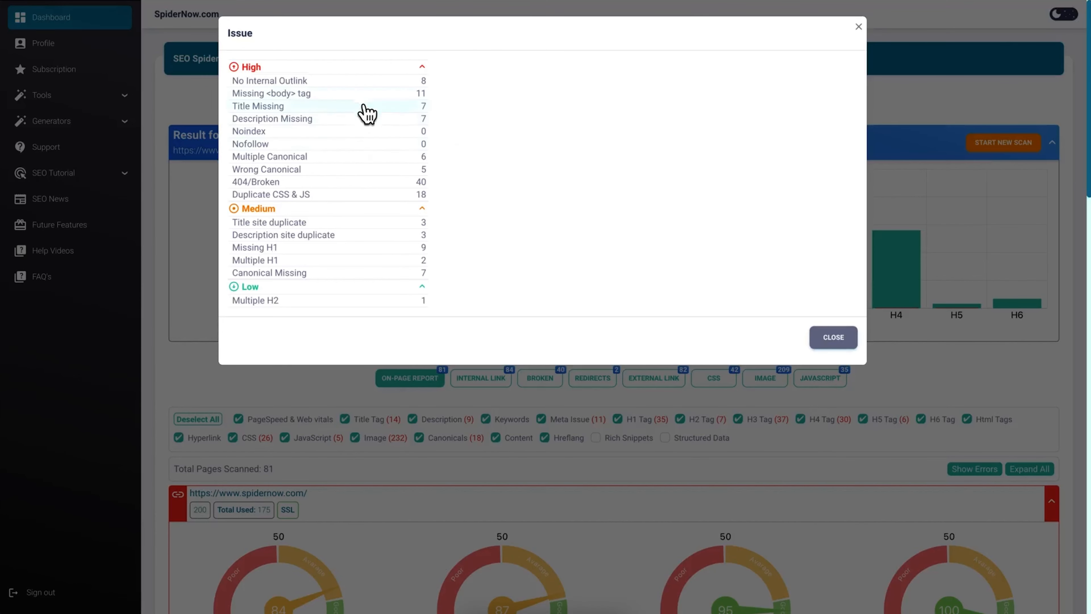
Step: Review missing body tag, missing title and duplicate CSS & JS issues, then close the overview
click(272, 93)
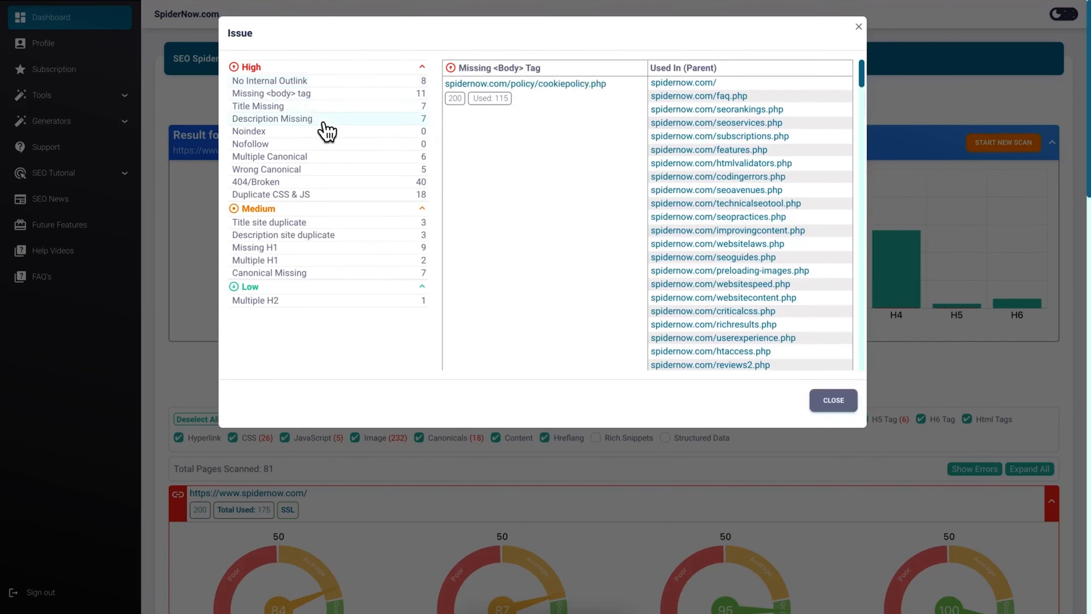
click(258, 106)
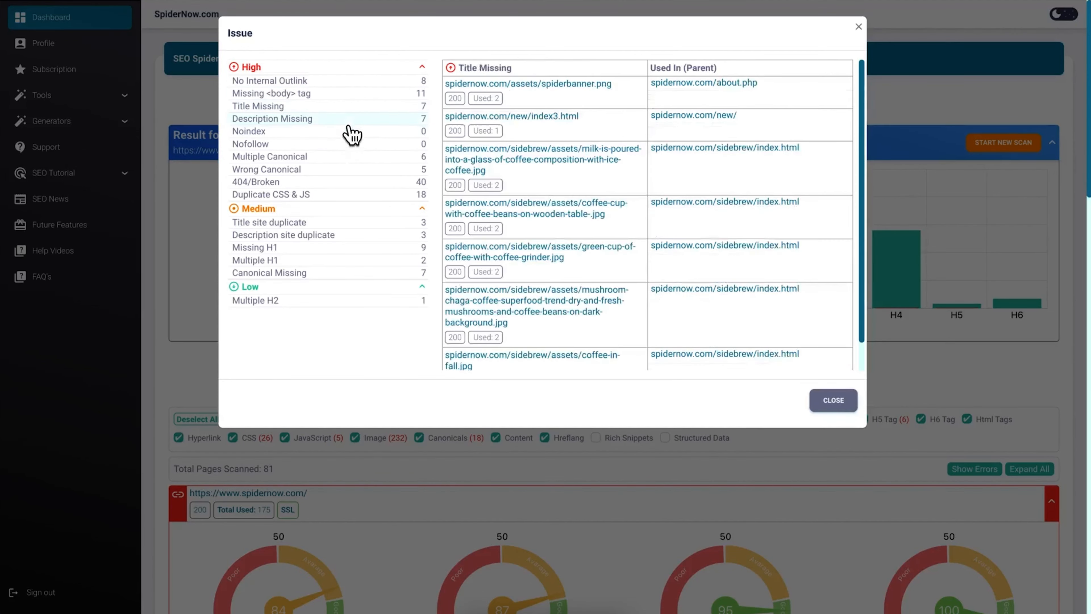
click(271, 194)
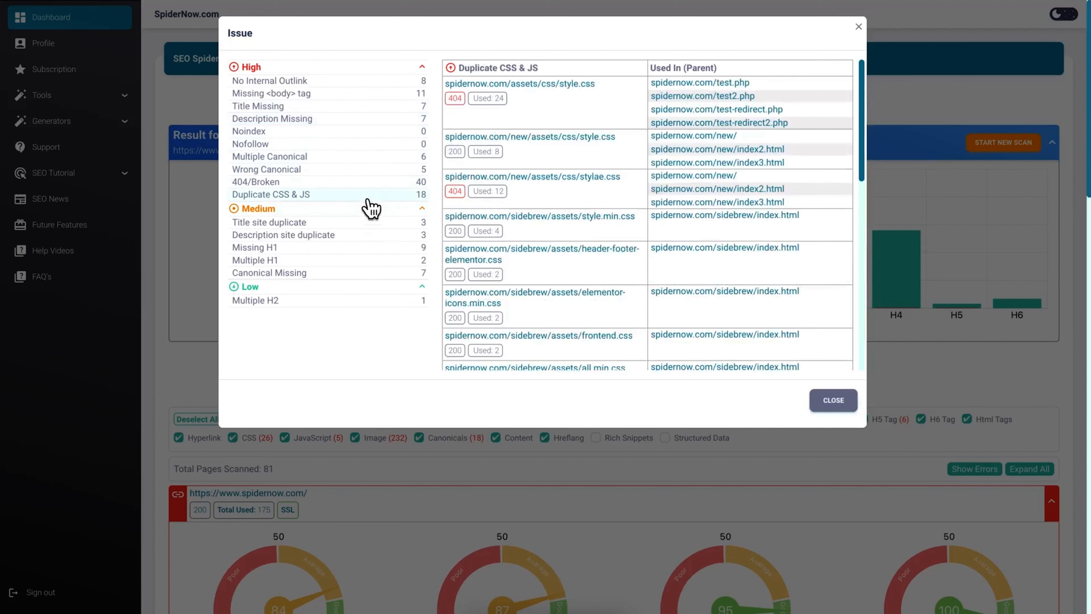
mouse_move(562, 204)
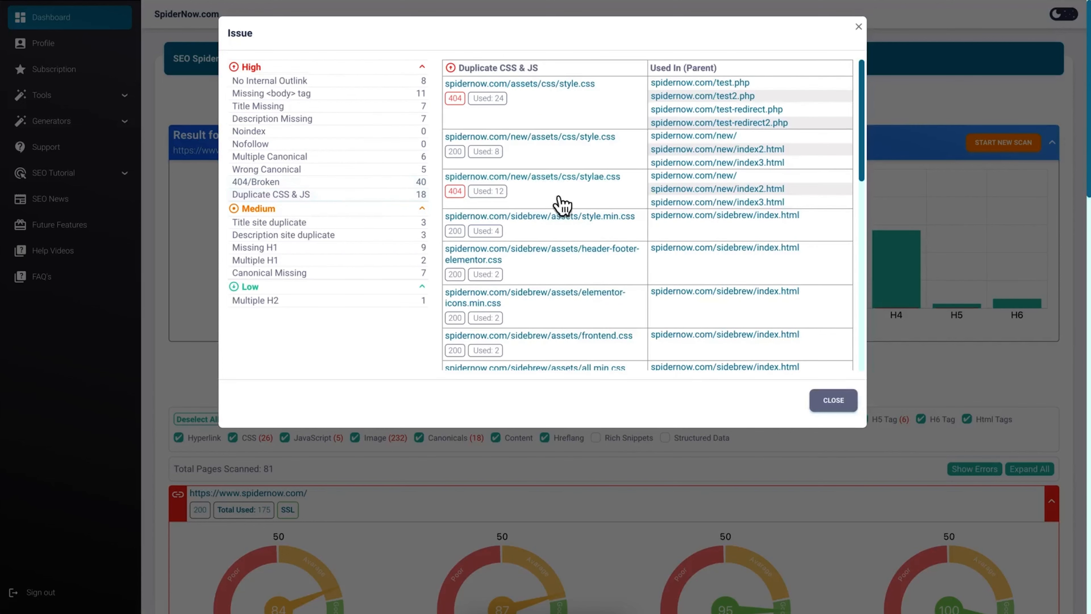
mouse_move(347, 184)
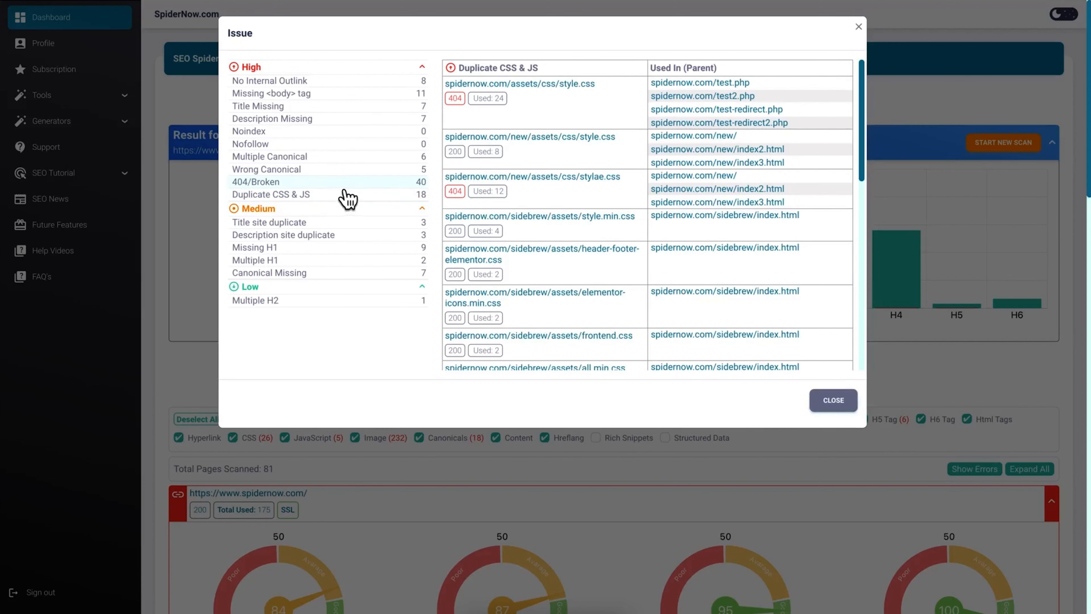
click(833, 400)
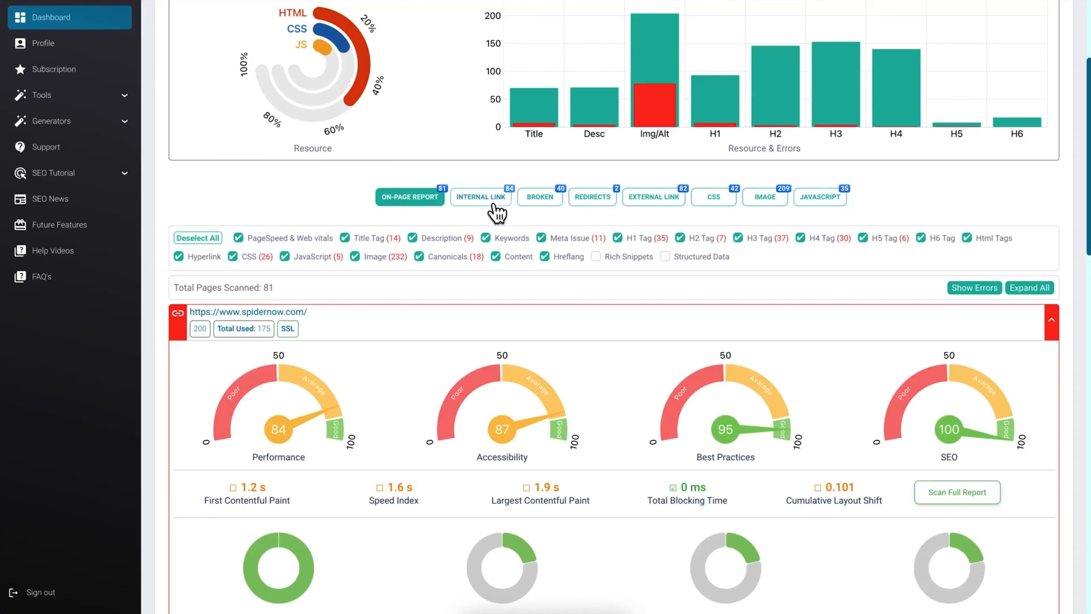
mouse_move(435, 208)
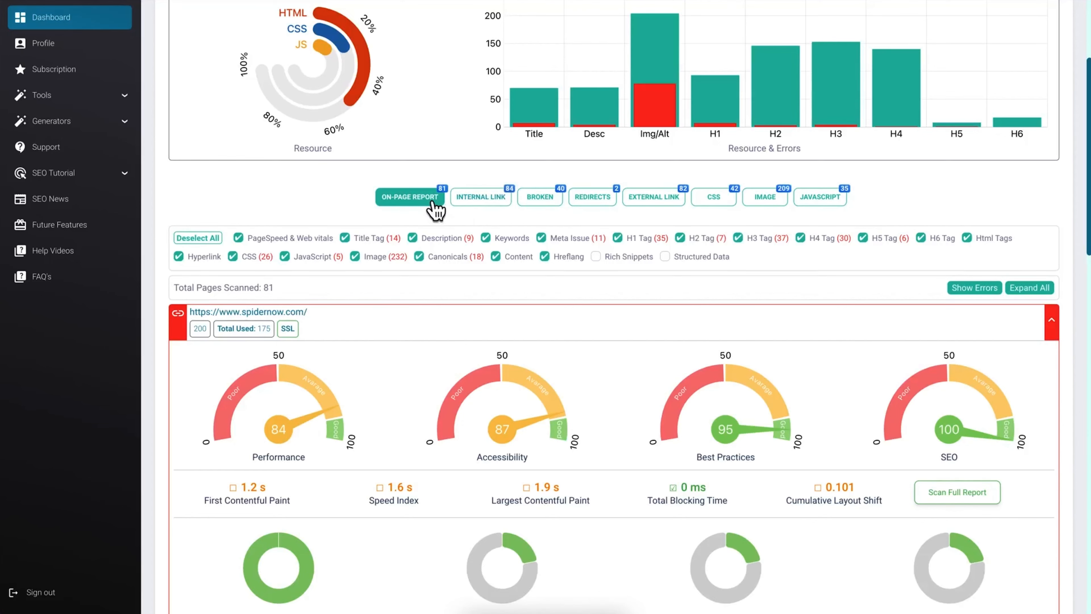
scroll(down, 3)
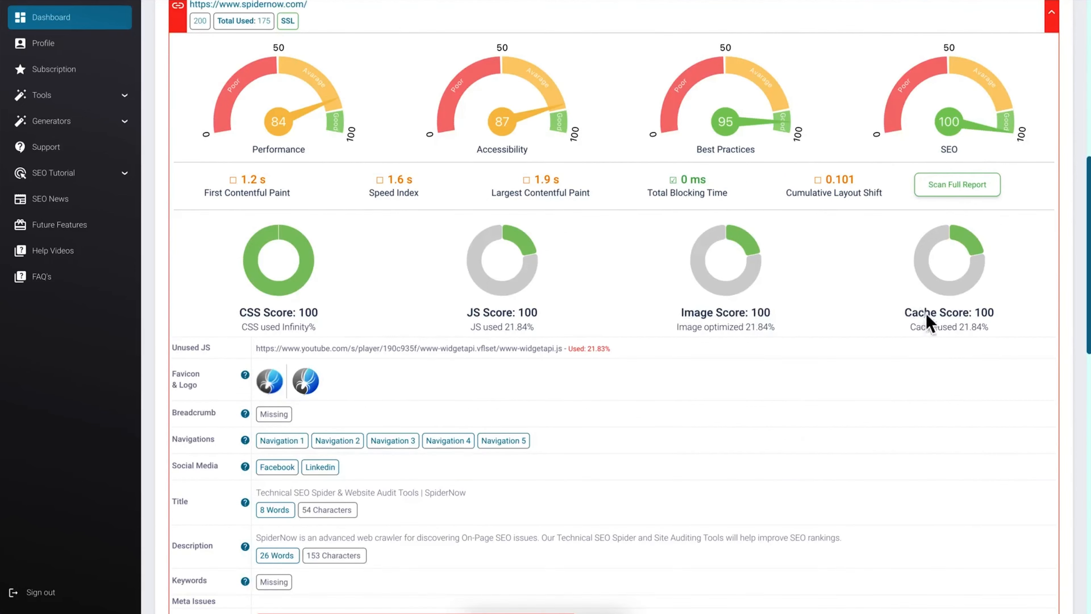
scroll(down, 3)
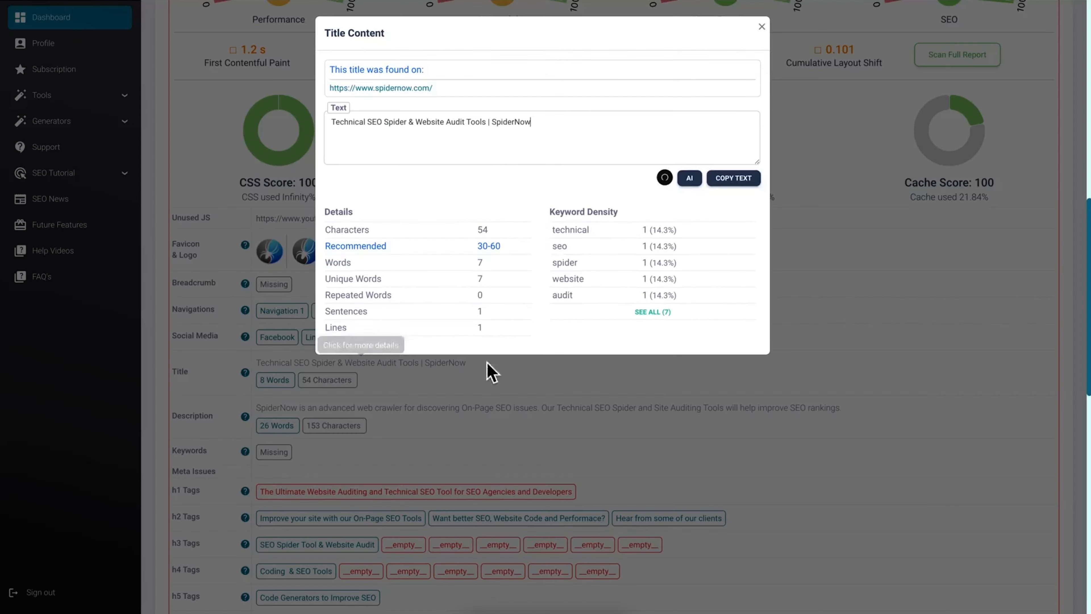
click(761, 26)
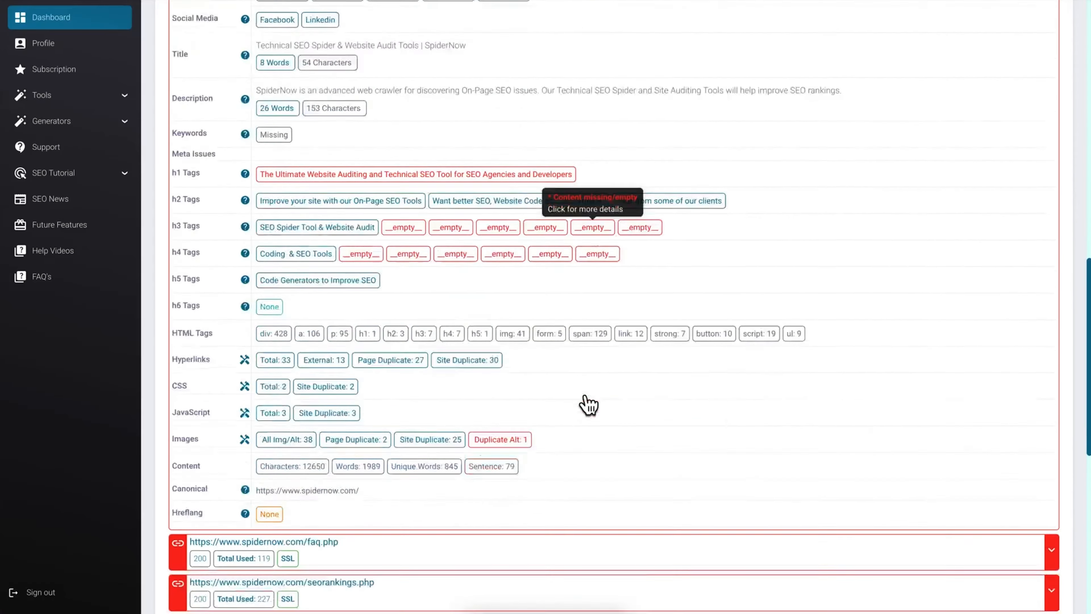
Step: View the image flagged with a duplicate alt text under Images and dismiss its details
scroll(down, 3)
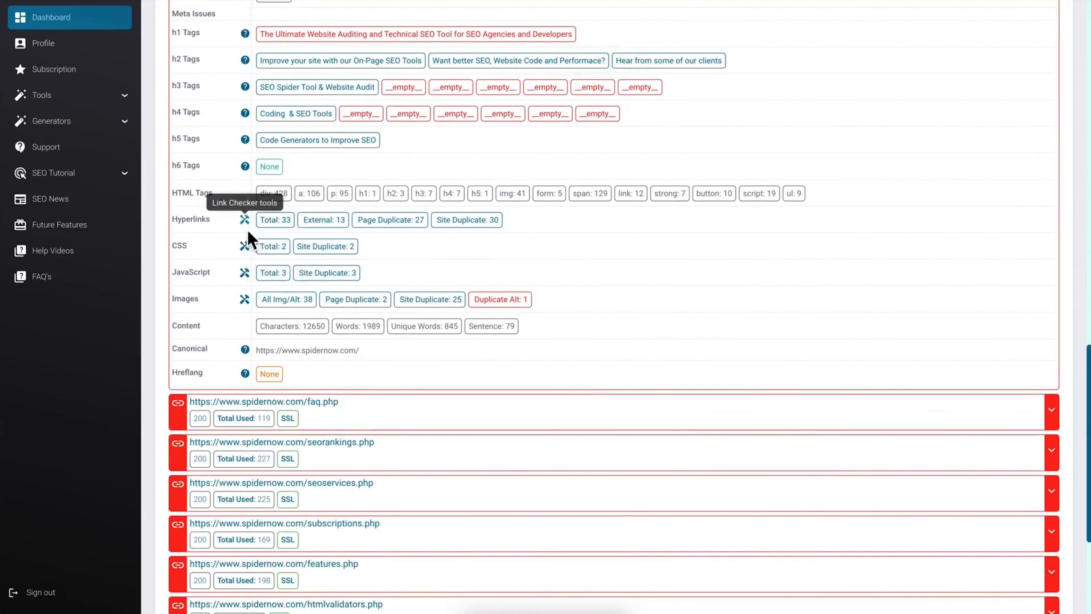
mouse_move(355, 268)
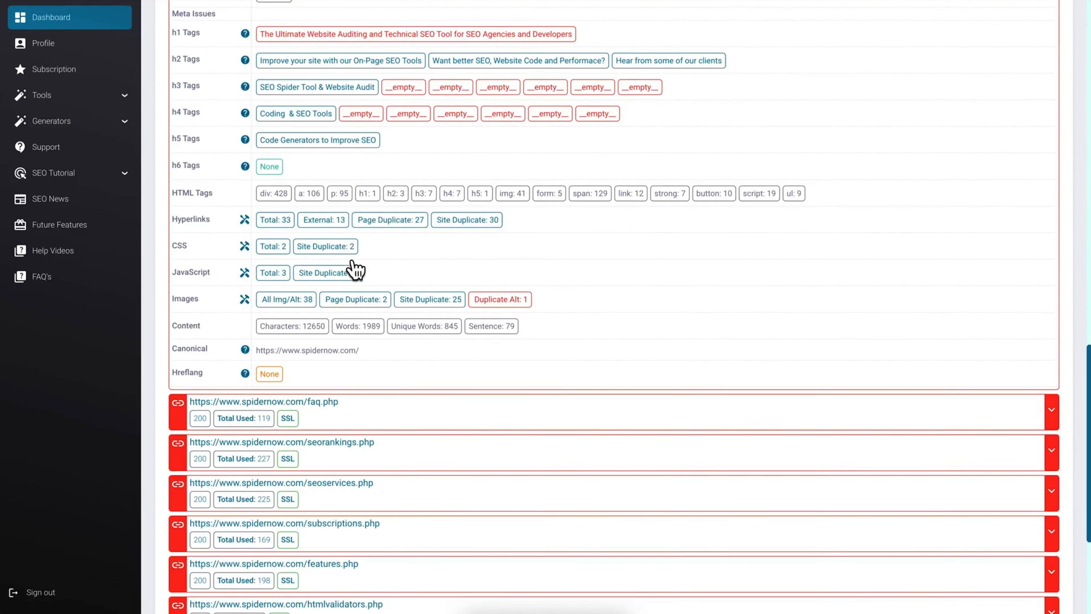
click(500, 300)
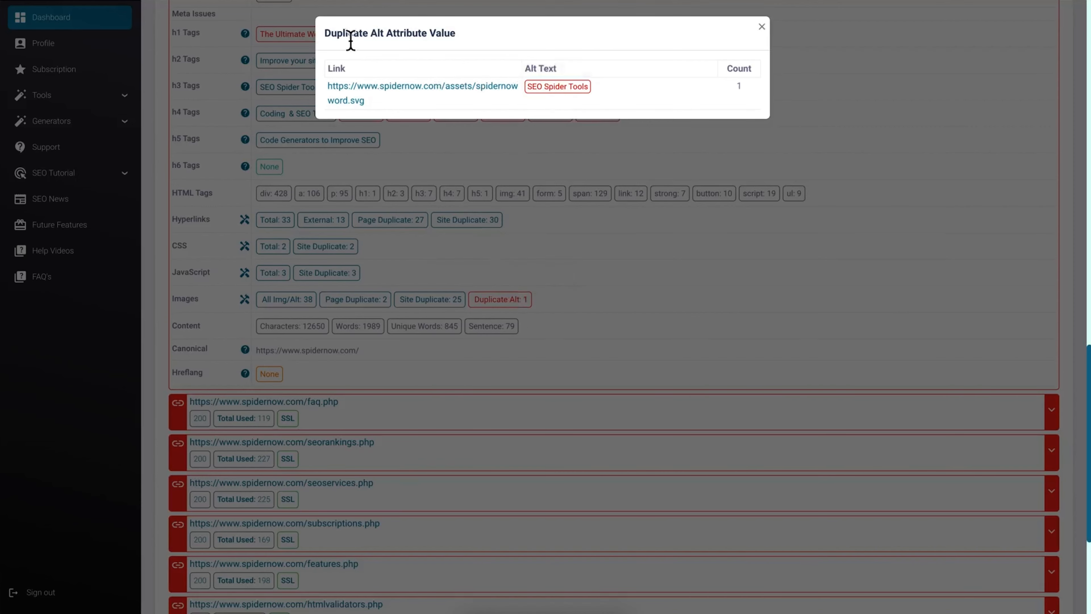
click(762, 26)
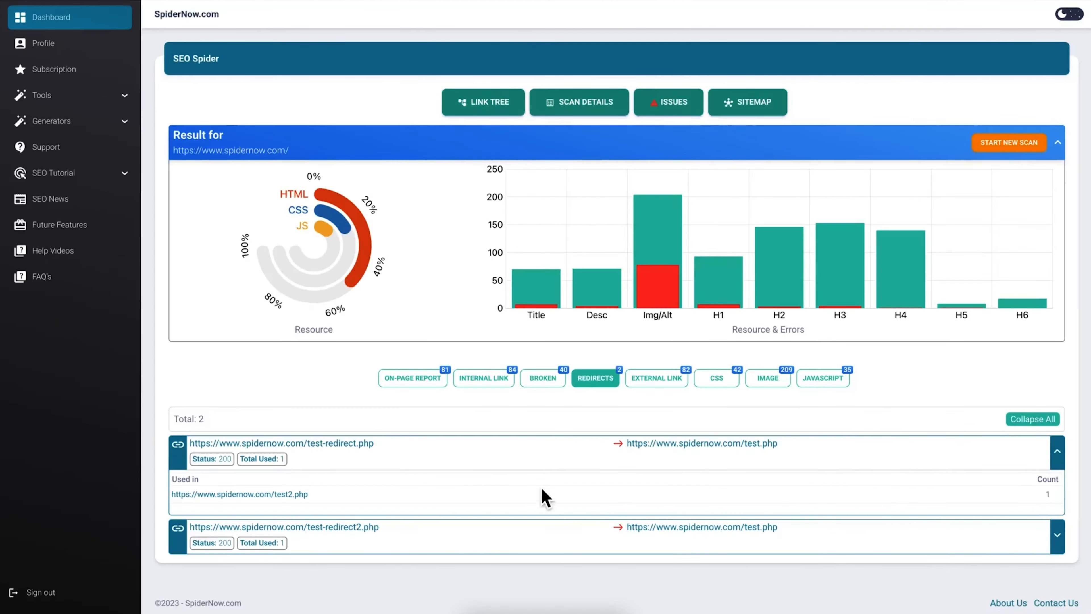
Step: Show the CSS report's 42 stylesheets, including the three broken 404 ones
click(654, 378)
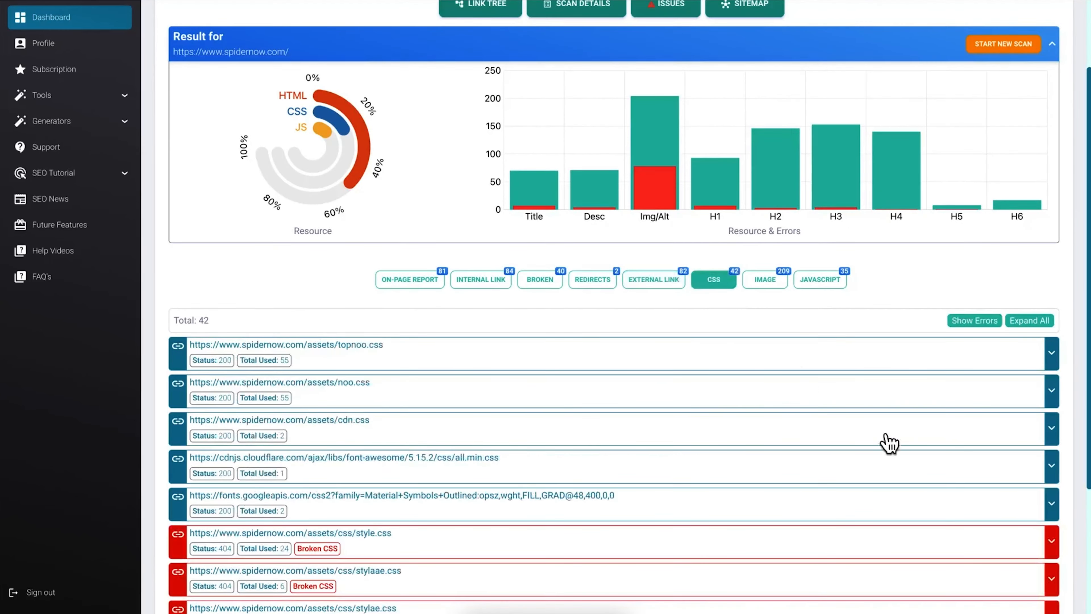
scroll(down, 3)
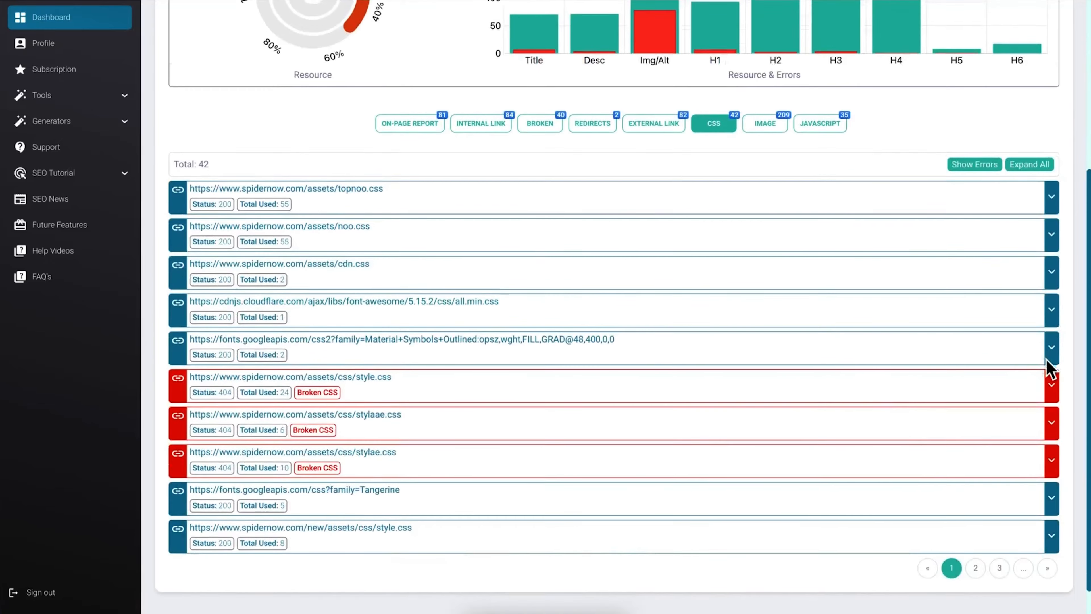